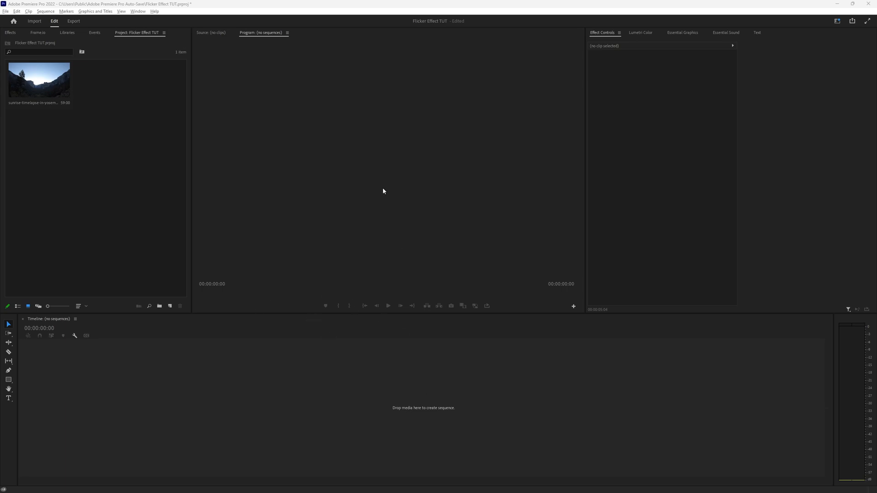
{"action": "mouse_move", "coordinate": [355, 170]}
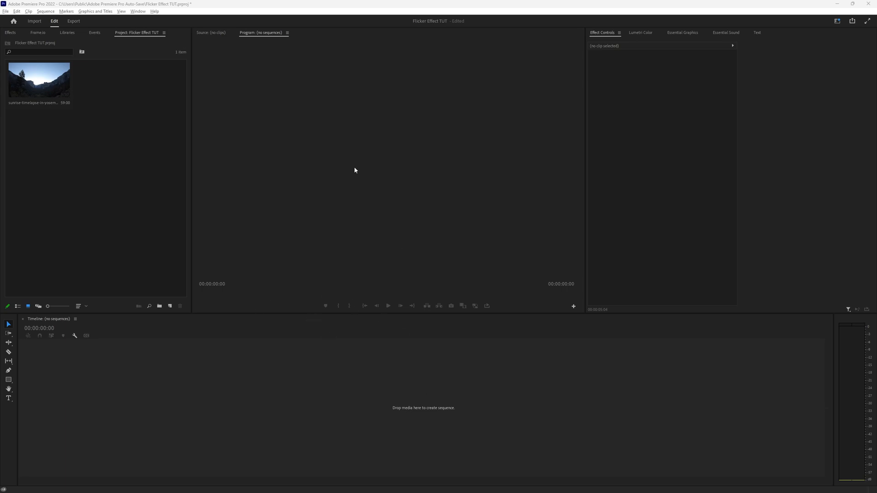
{"action": "mouse_move", "coordinate": [306, 243]}
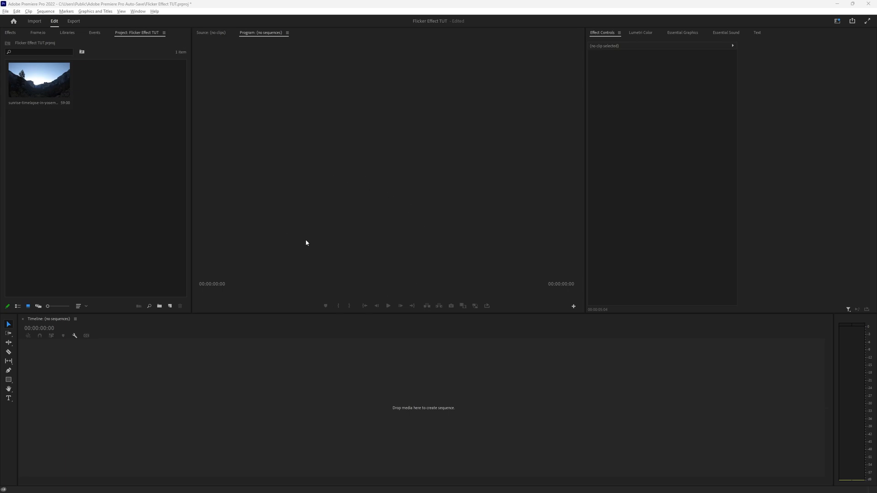
{"action": "mouse_move", "coordinate": [407, 276]}
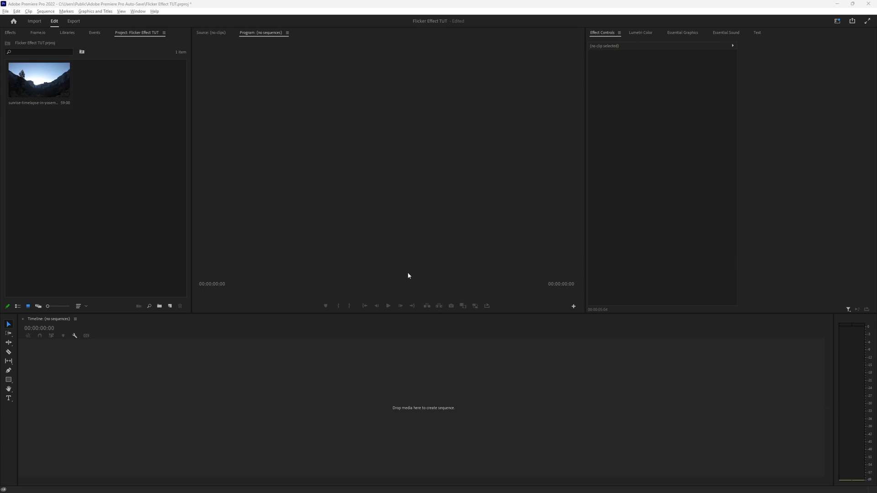
{"action": "mouse_move", "coordinate": [420, 249]}
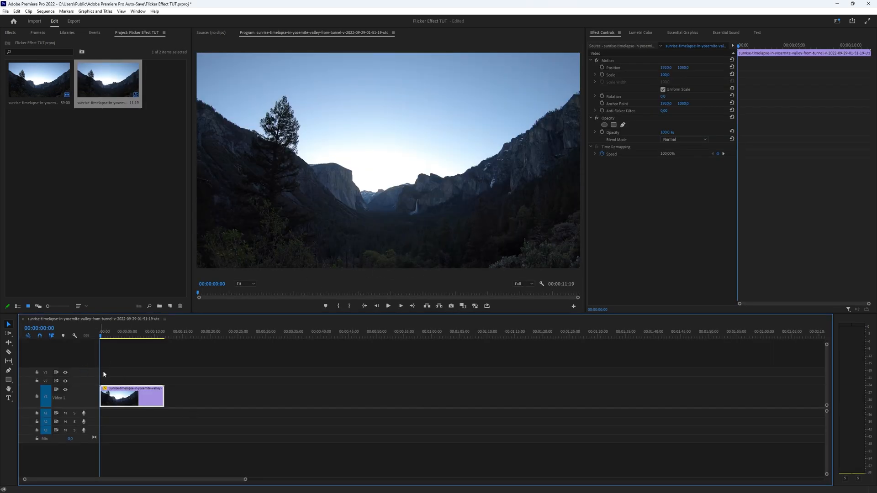
Create a new adjustment layer with default settings and place it on V2 above the timelapse clip
{"action": "left_click", "coordinate": [143, 335]}
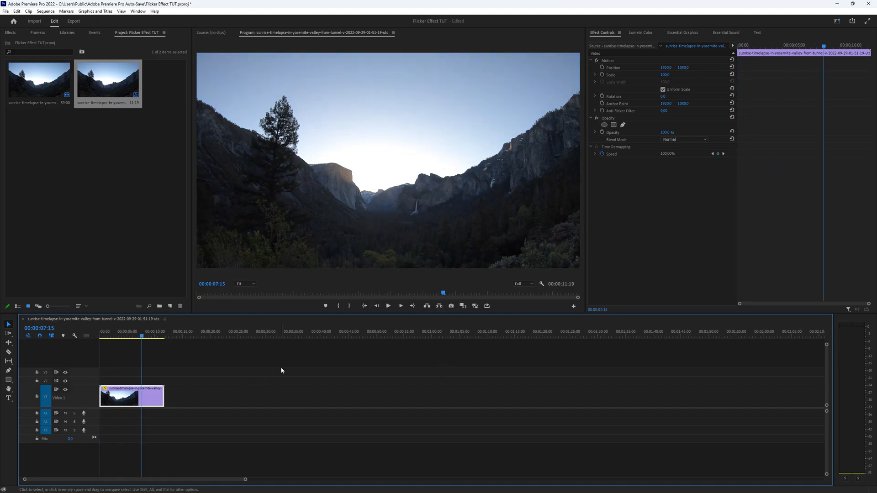
{"action": "left_click", "coordinate": [170, 306]}
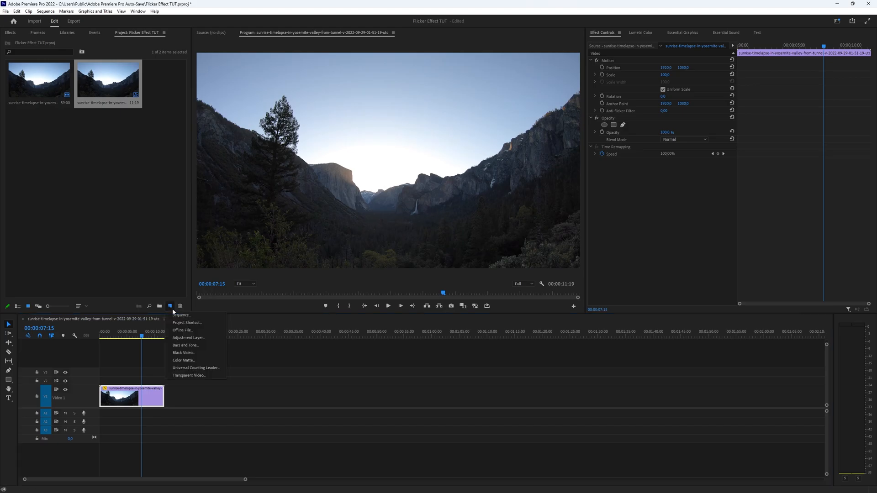
{"action": "left_click", "coordinate": [189, 337]}
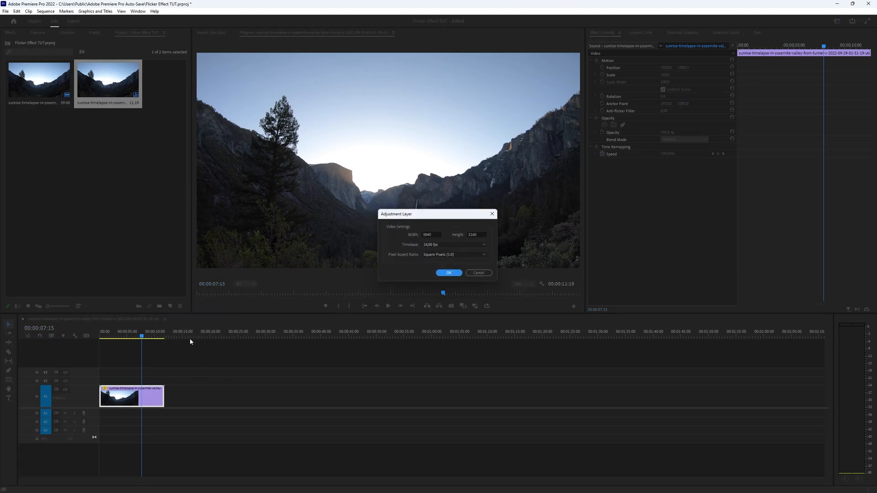
{"action": "left_click", "coordinate": [449, 273]}
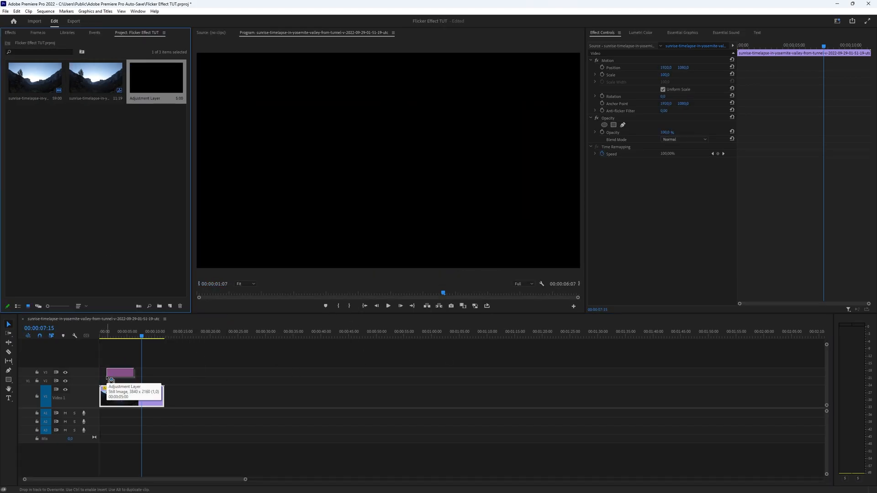
{"action": "left_click_drag", "start_coordinate": [134, 372], "coordinate": [166, 383]}
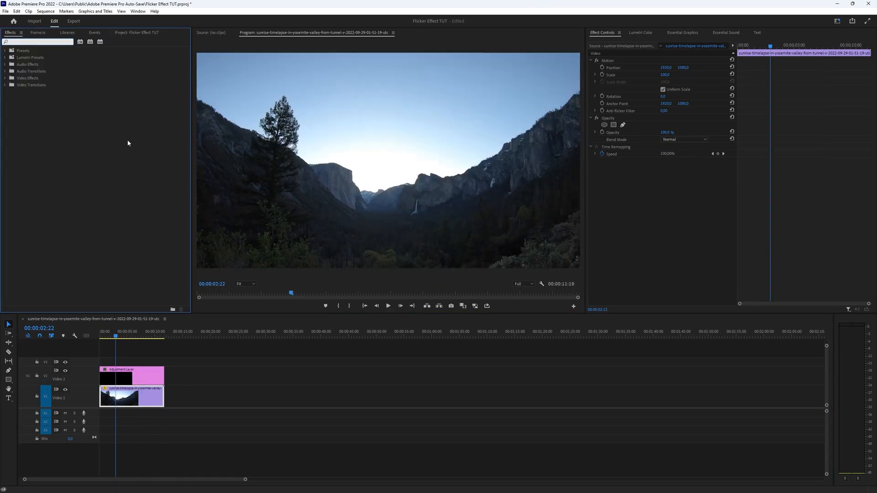
Find 'Strobe Light' in Effects and apply it to the adjustment layer
{"action": "type", "text": "Strobe Light"}
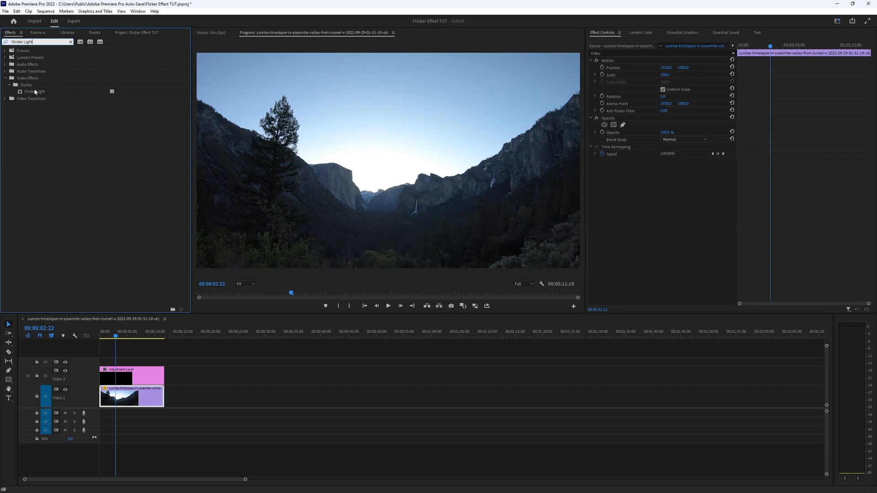
{"action": "left_click_drag", "start_coordinate": [34, 92], "coordinate": [131, 375]}
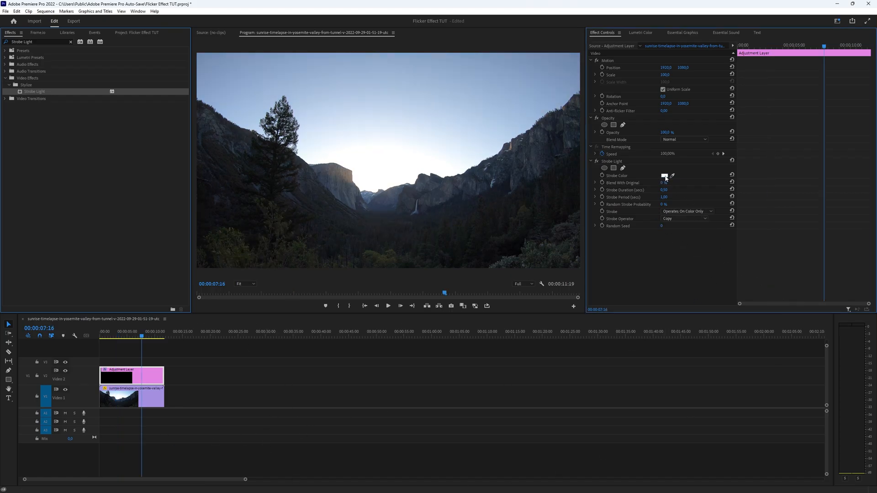
Set Strobe Light's strobe colour to black and Blend With Original to 95%
{"action": "left_click", "coordinate": [664, 175]}
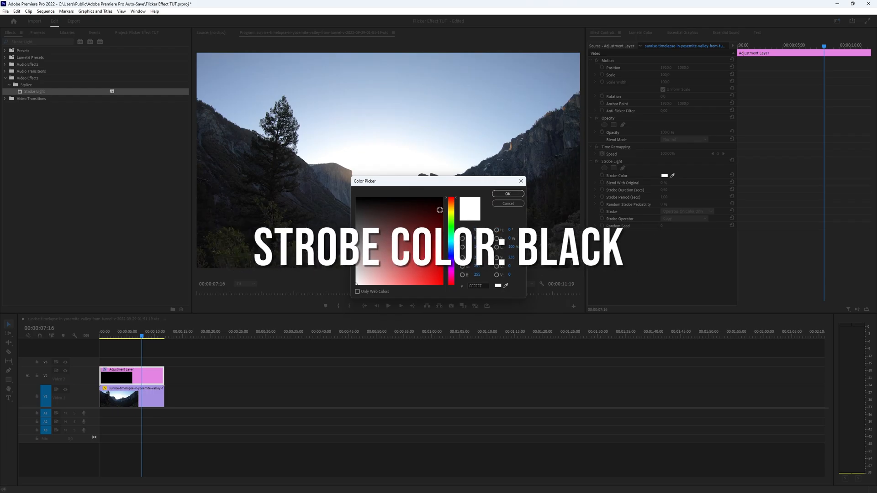
{"action": "left_click", "coordinate": [507, 194]}
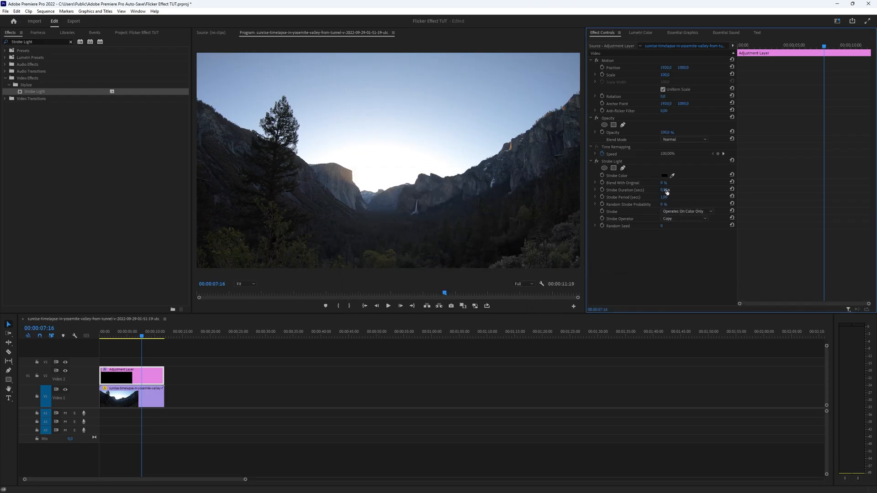
{"action": "left_click", "coordinate": [665, 183]}
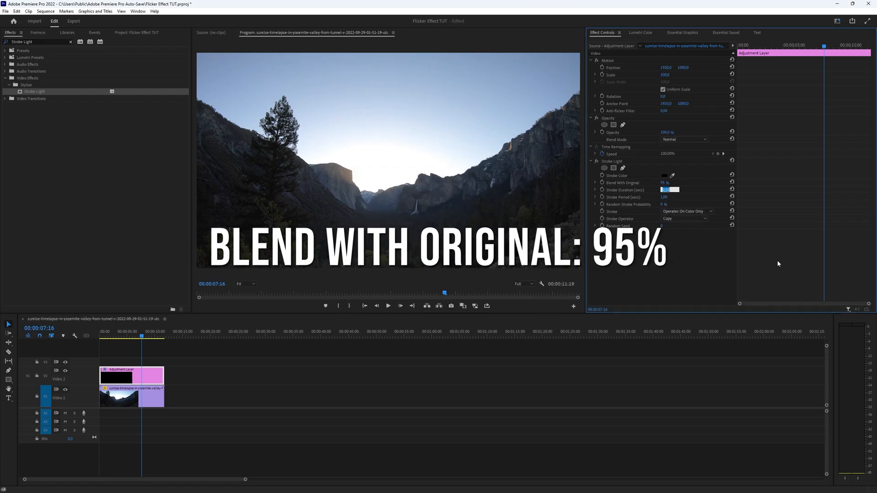